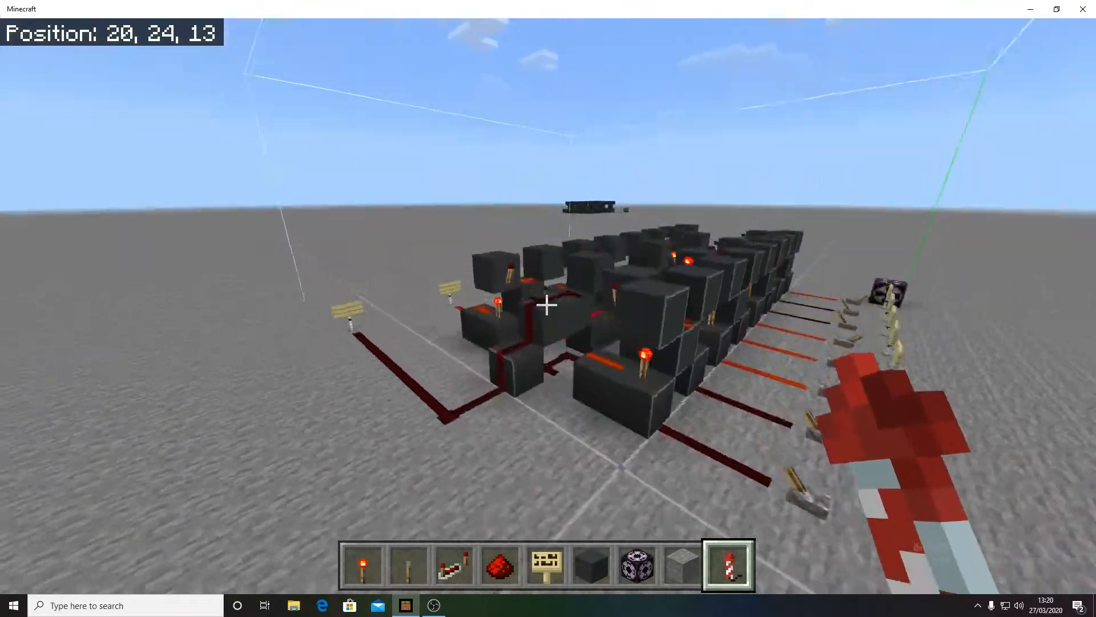
mouse_move(548, 304)
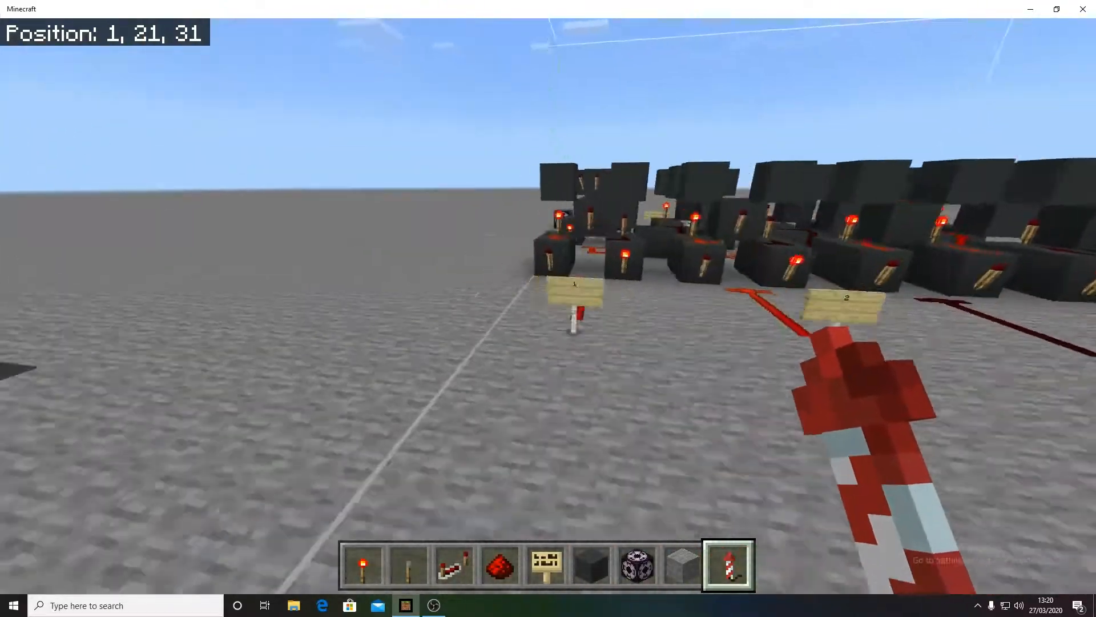
mouse_move(548, 309)
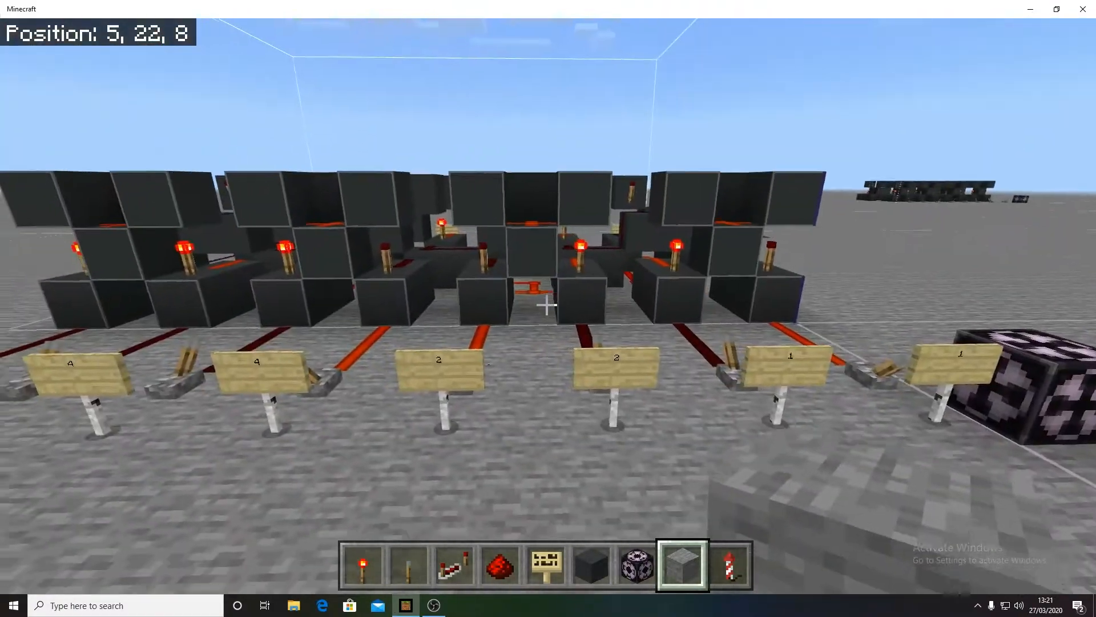
mouse_move(548, 308)
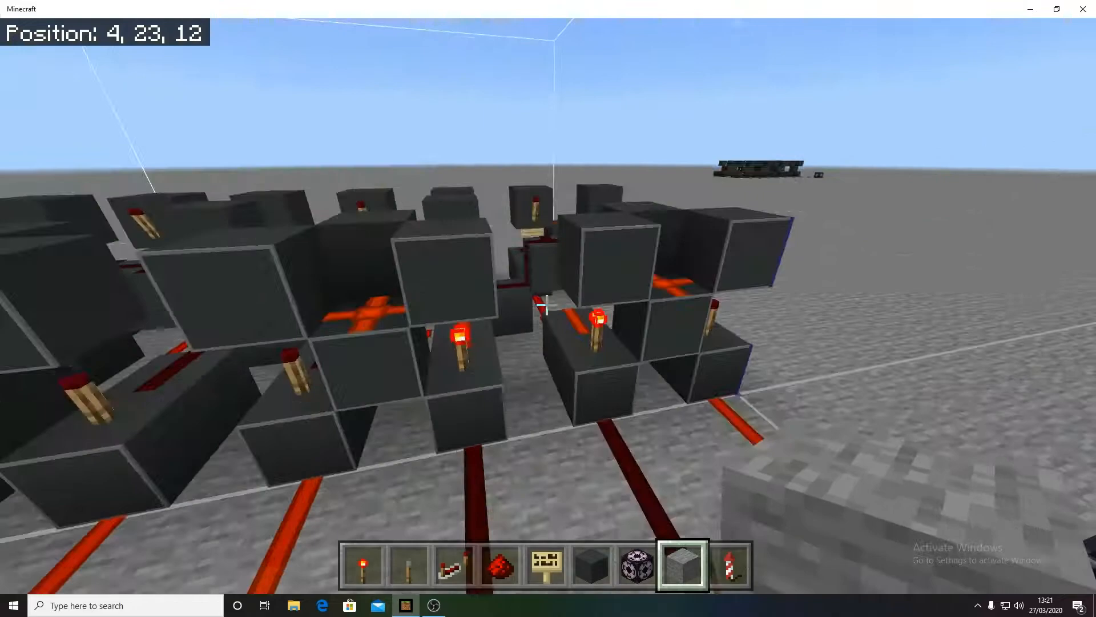
mouse_move(548, 308)
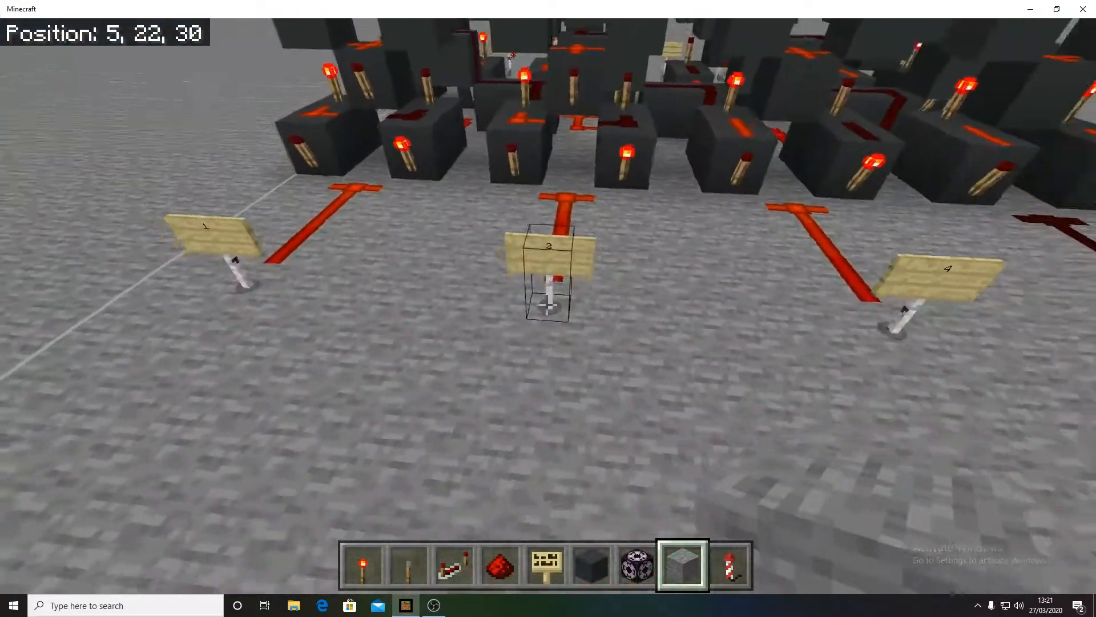
Step: Walk around the adder to view the input signs labelled 1, 2 and 4
key("w")
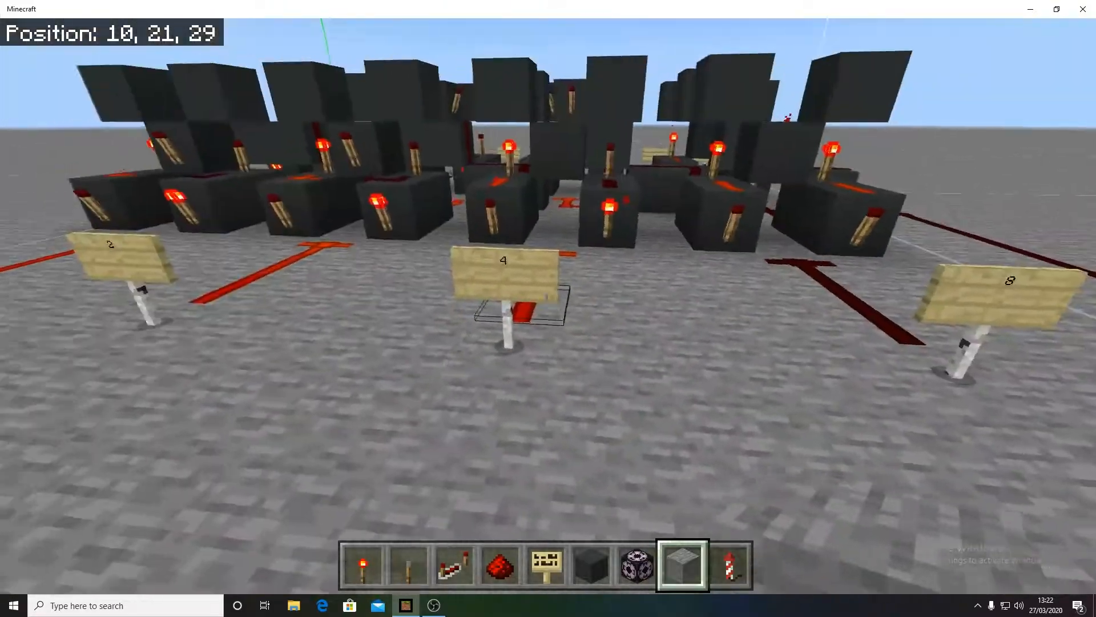
mouse_move(548, 303)
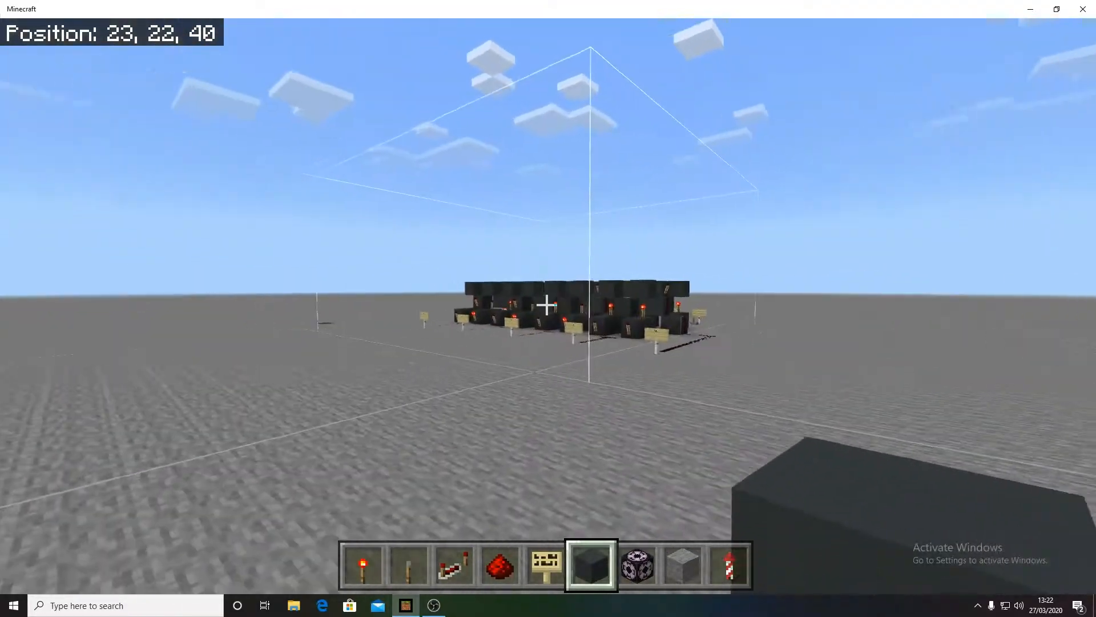
mouse_move(548, 309)
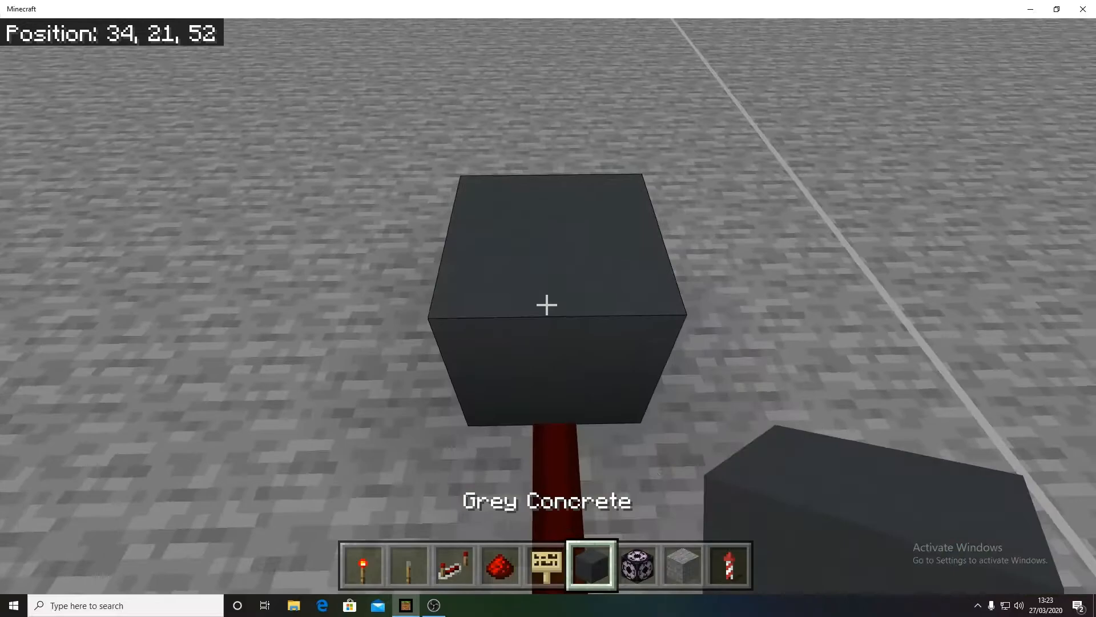
mouse_move(547, 304)
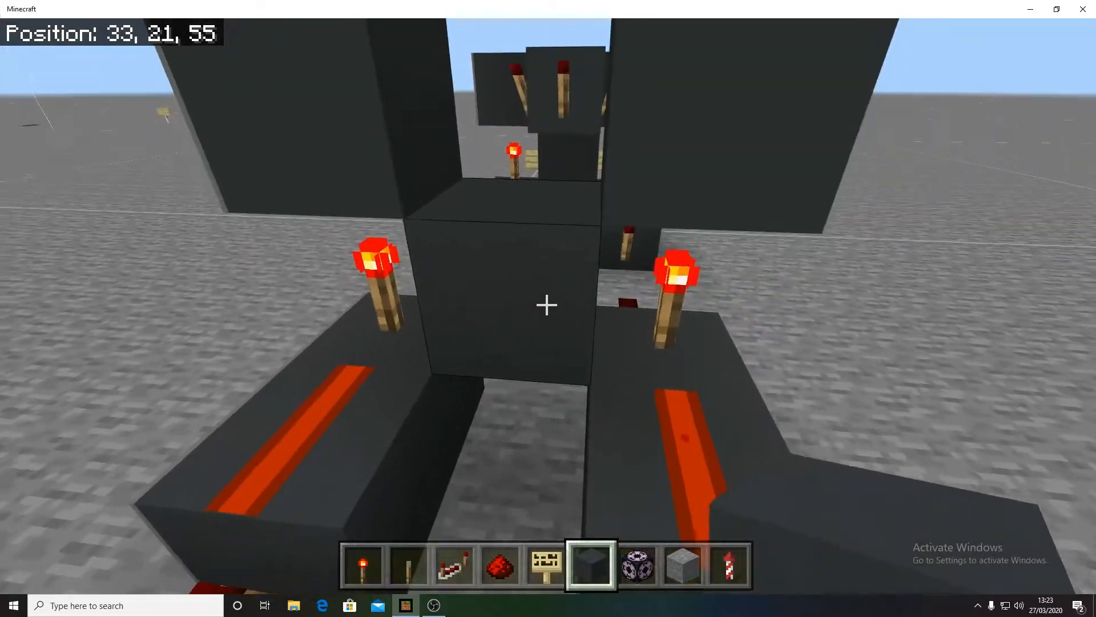
Step: Select hotbar slot 1 while building the grey concrete gate with torches and dust
key("1")
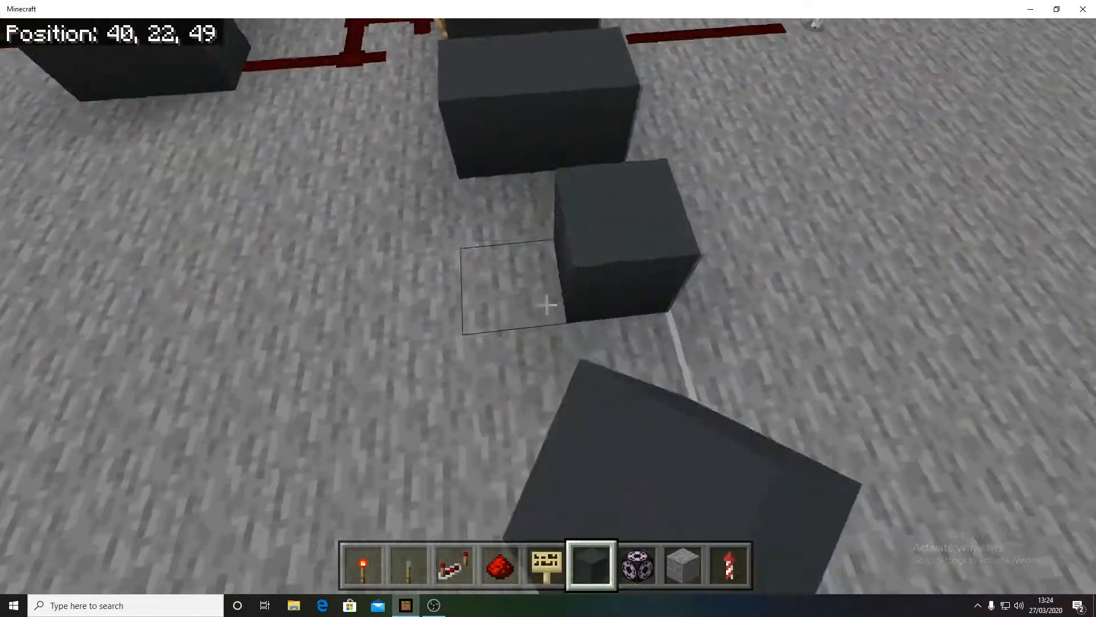
Step: Move along the input dust lines to place levers and b1-style sign labels
key("w")
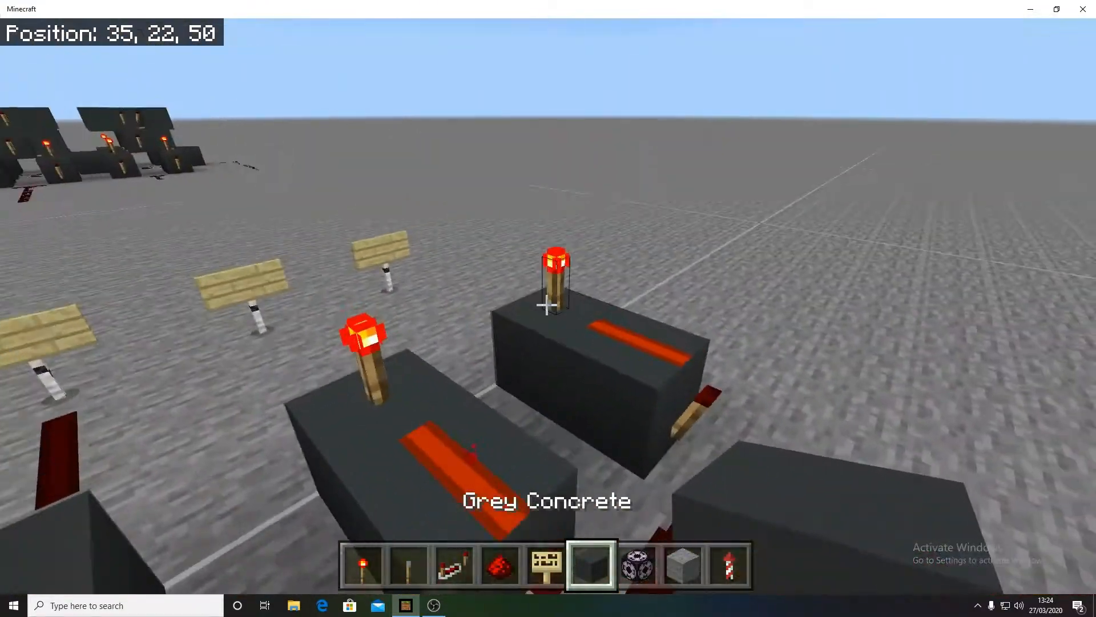
key("w")
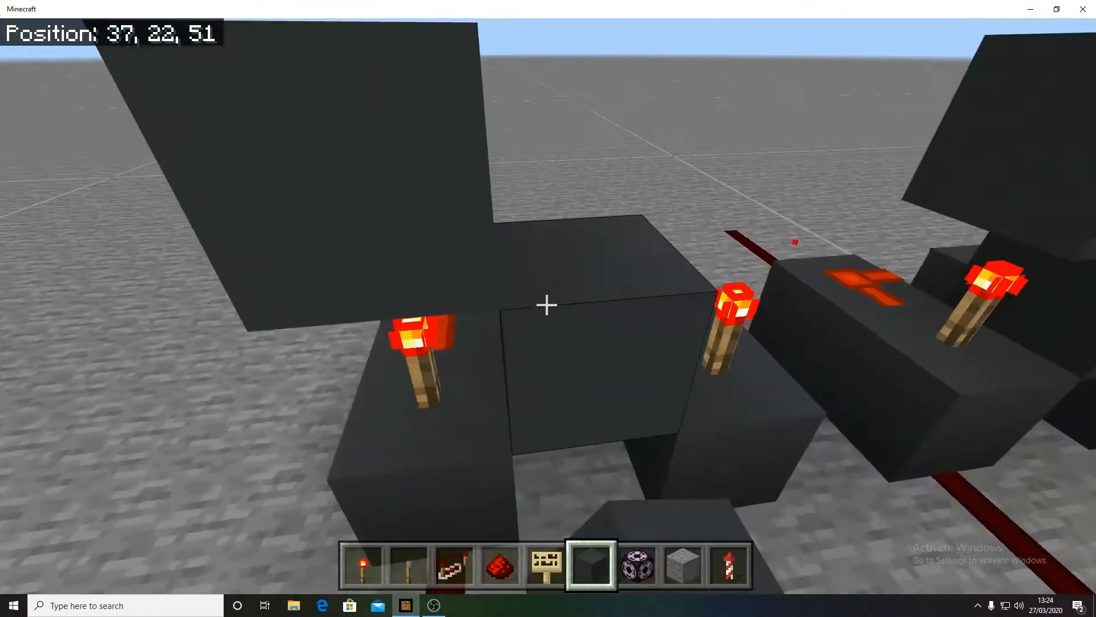
key("a")
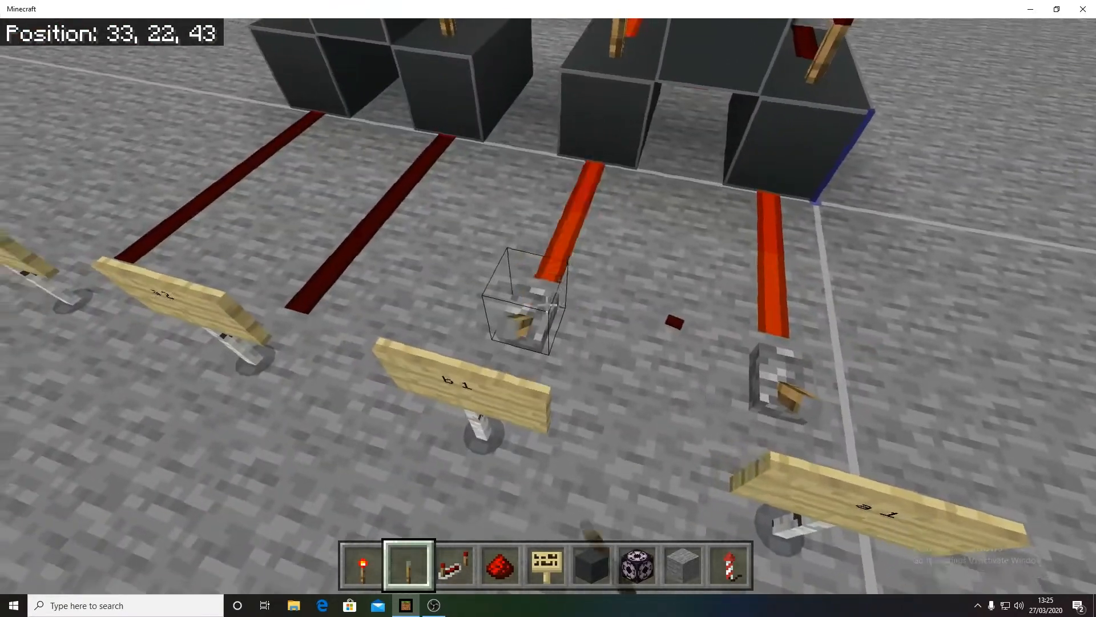
mouse_move(548, 308)
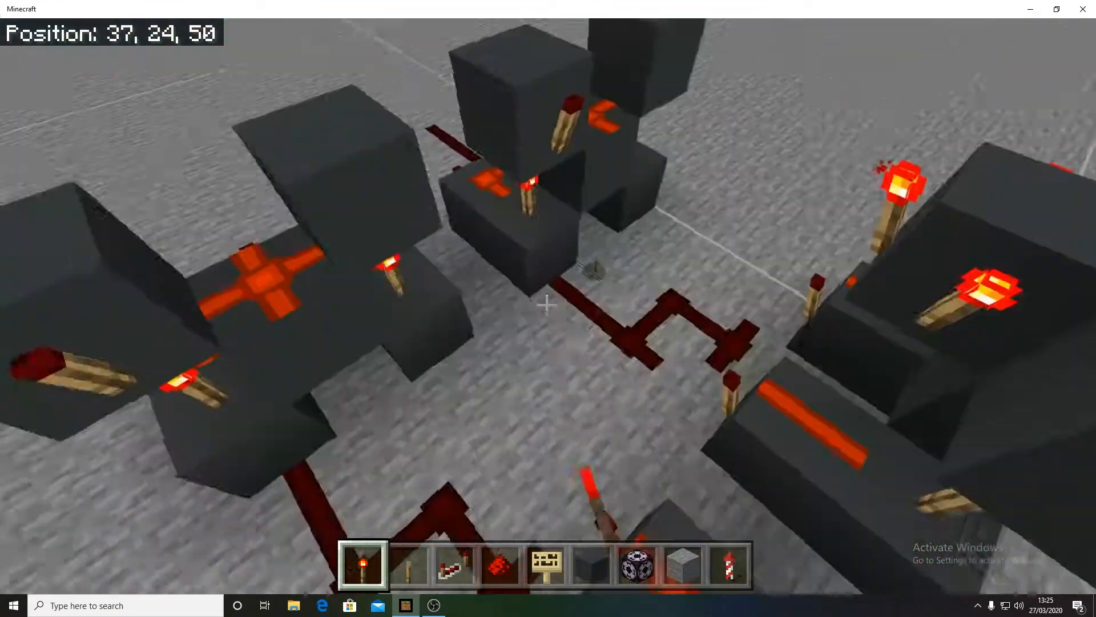
mouse_move(548, 303)
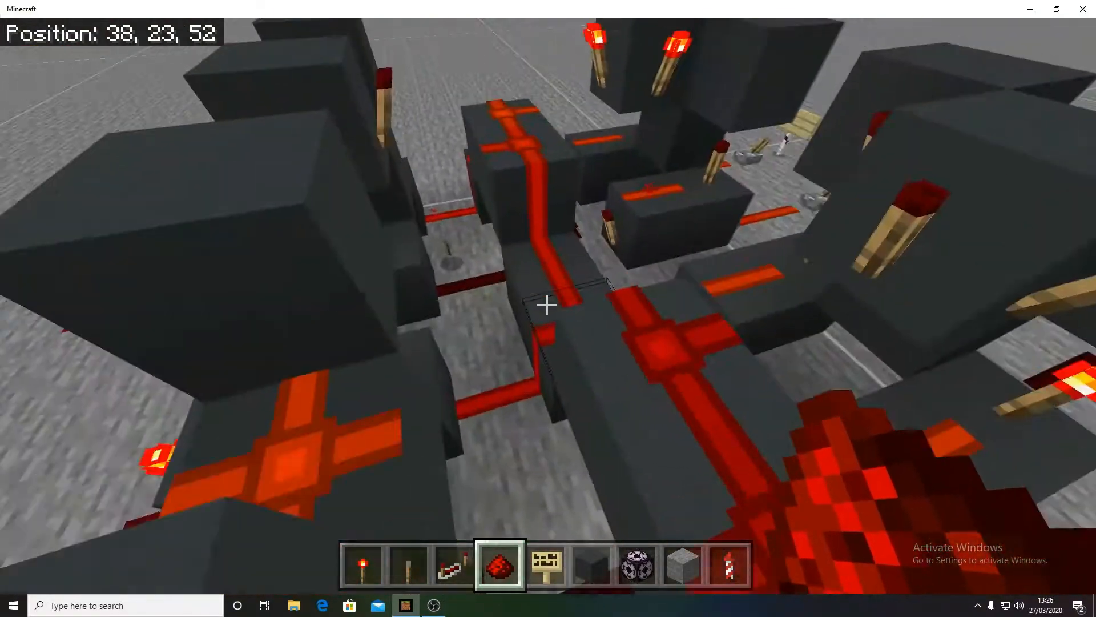
Step: Walk along the concrete gates while laying the connecting redstone dust
key("w")
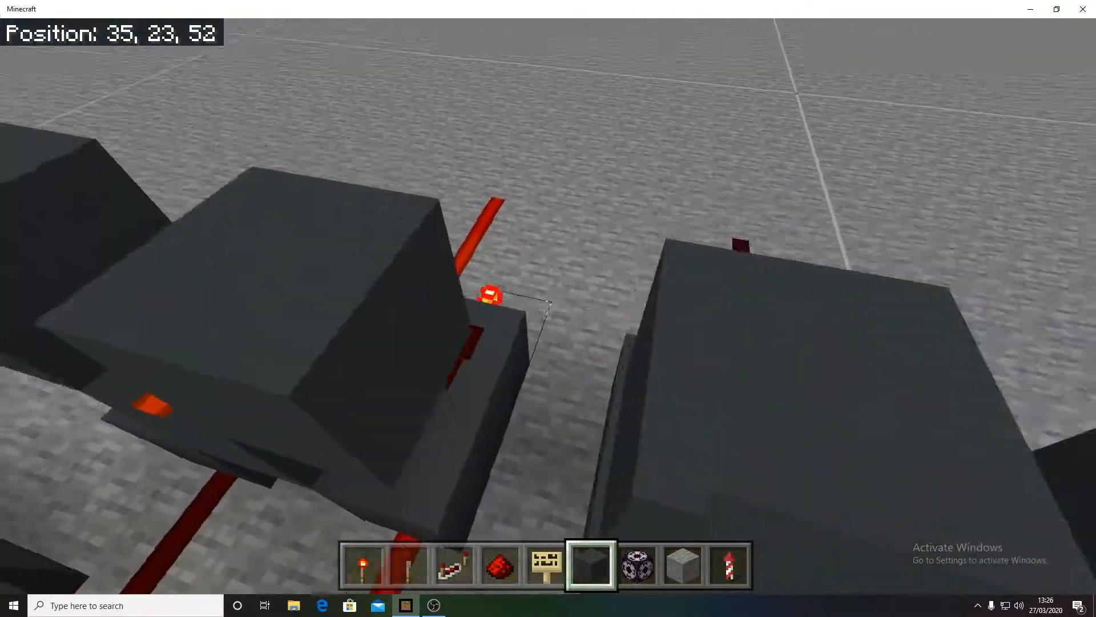
mouse_move(549, 304)
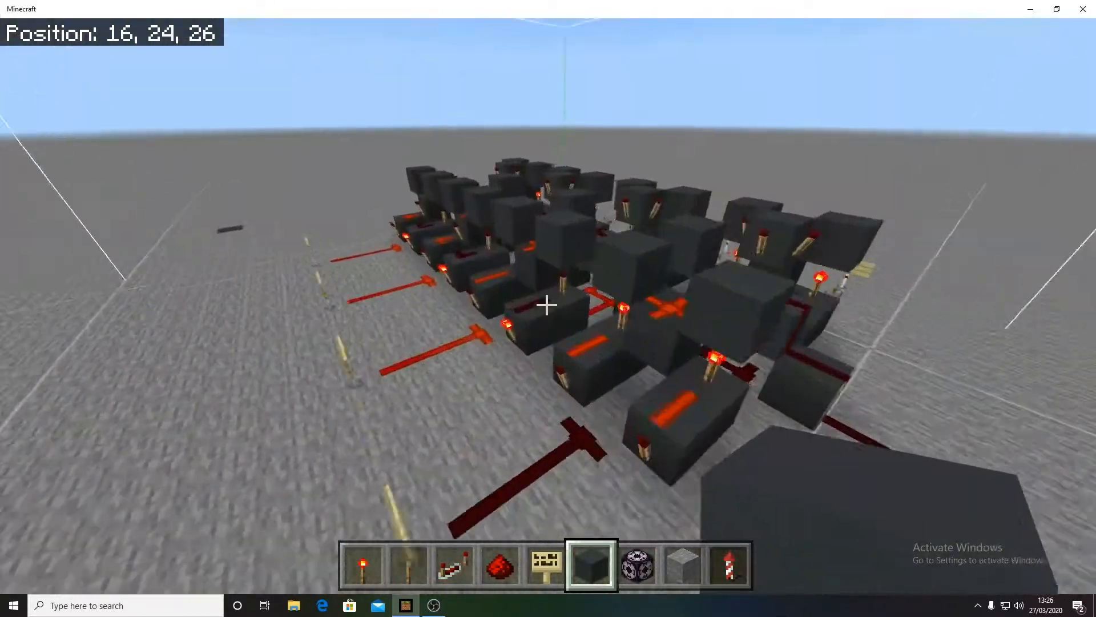
mouse_move(548, 304)
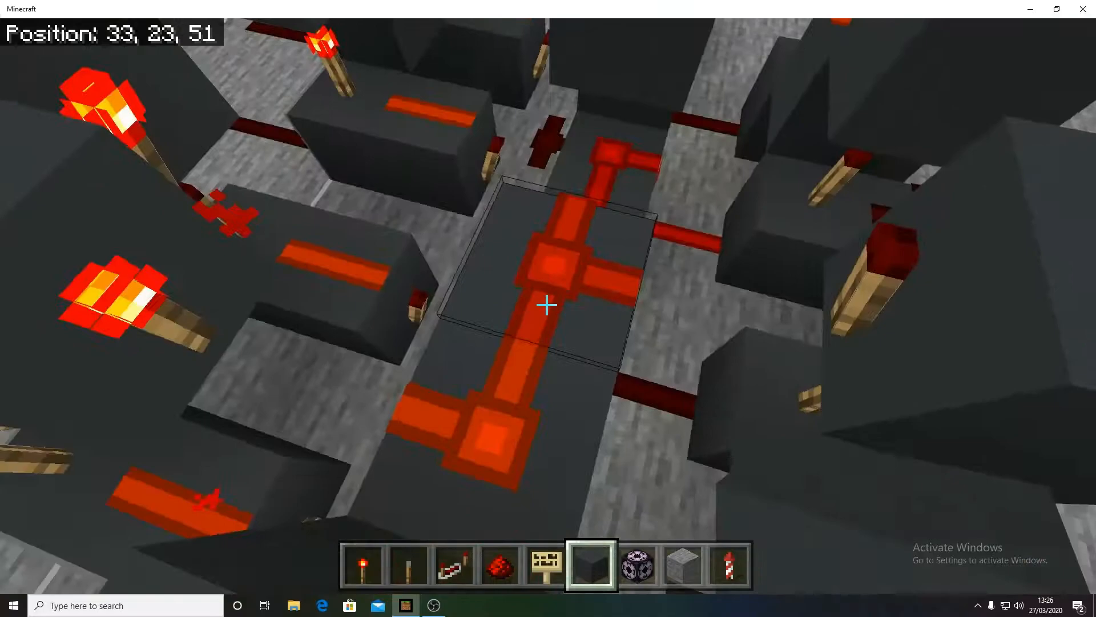
mouse_move(548, 307)
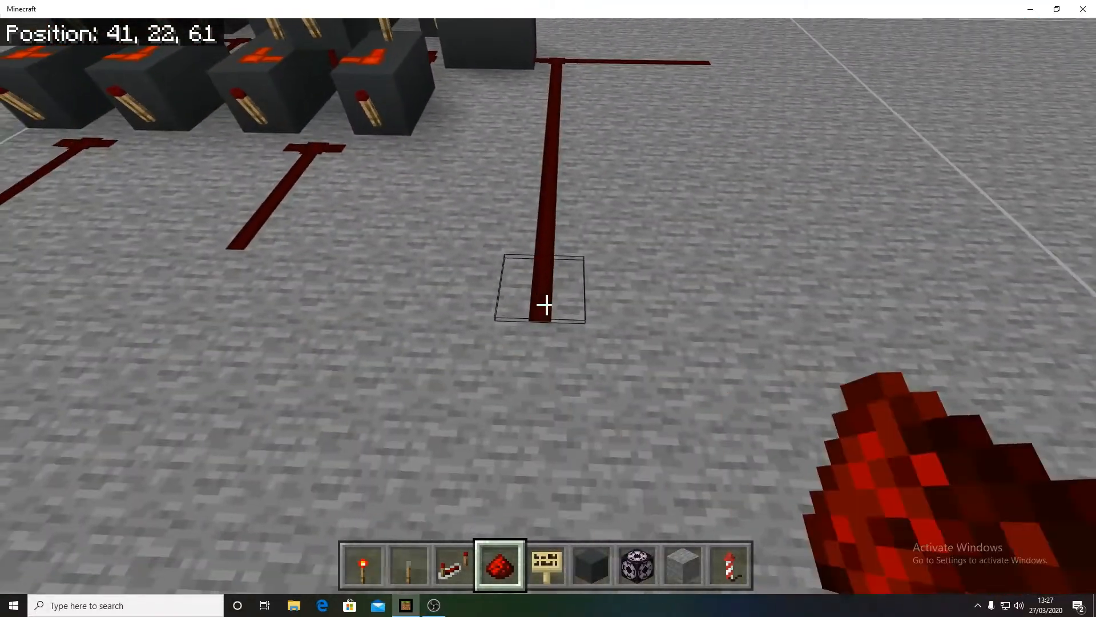
mouse_move(548, 308)
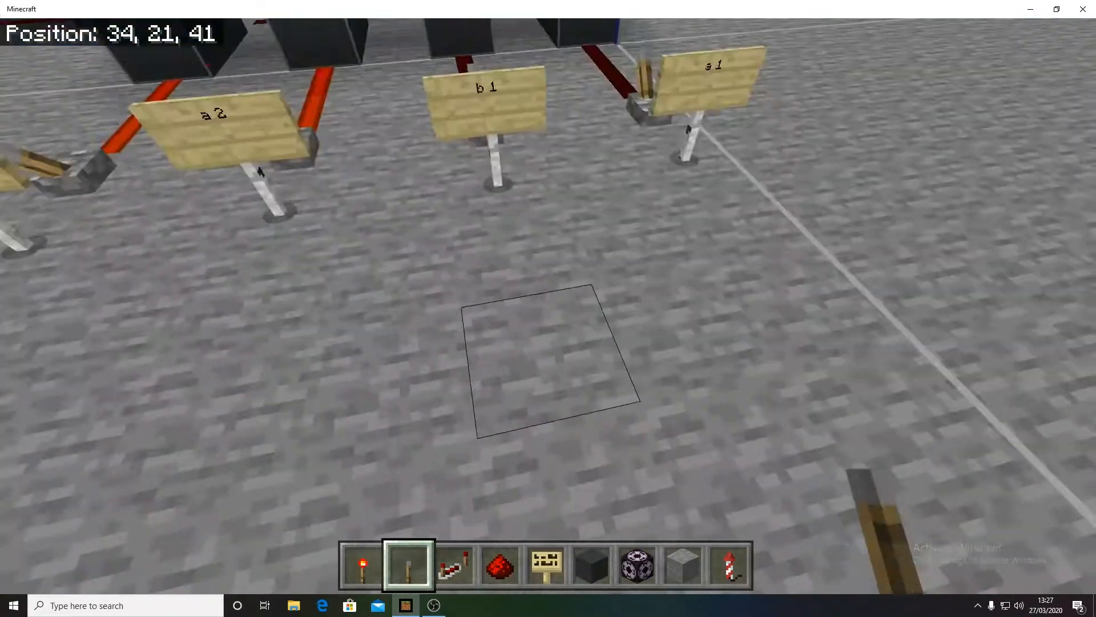
mouse_move(548, 304)
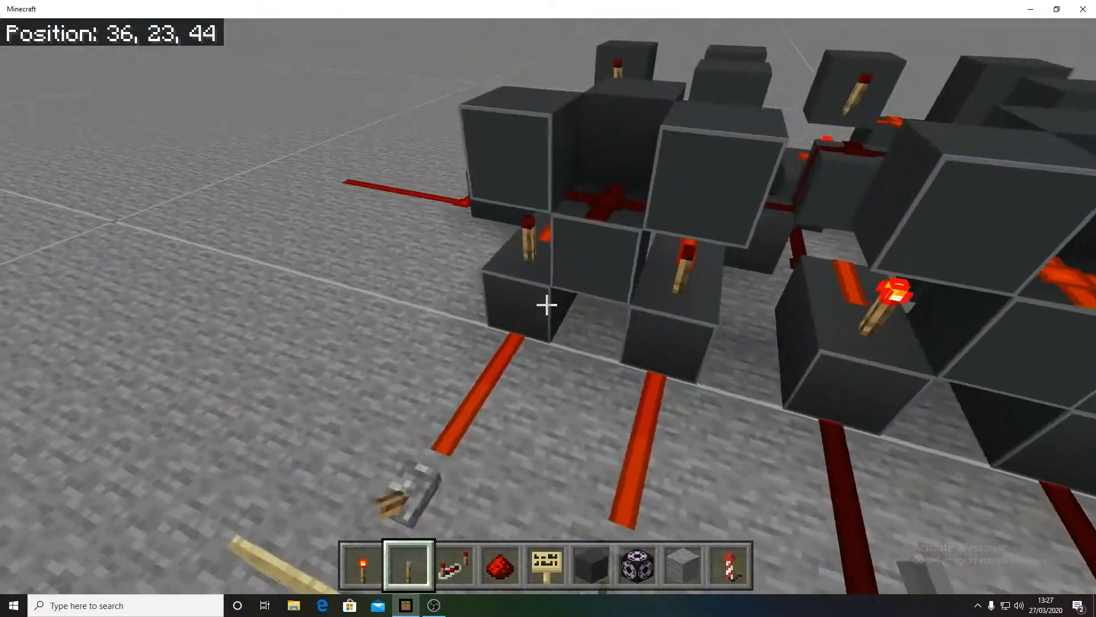
mouse_move(548, 304)
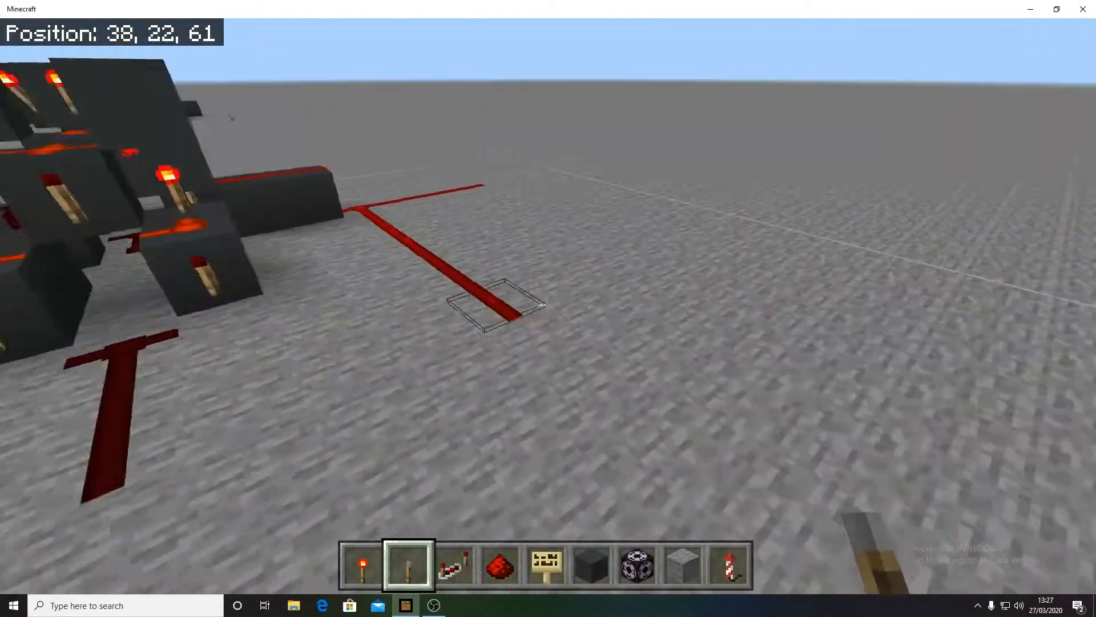
mouse_move(548, 308)
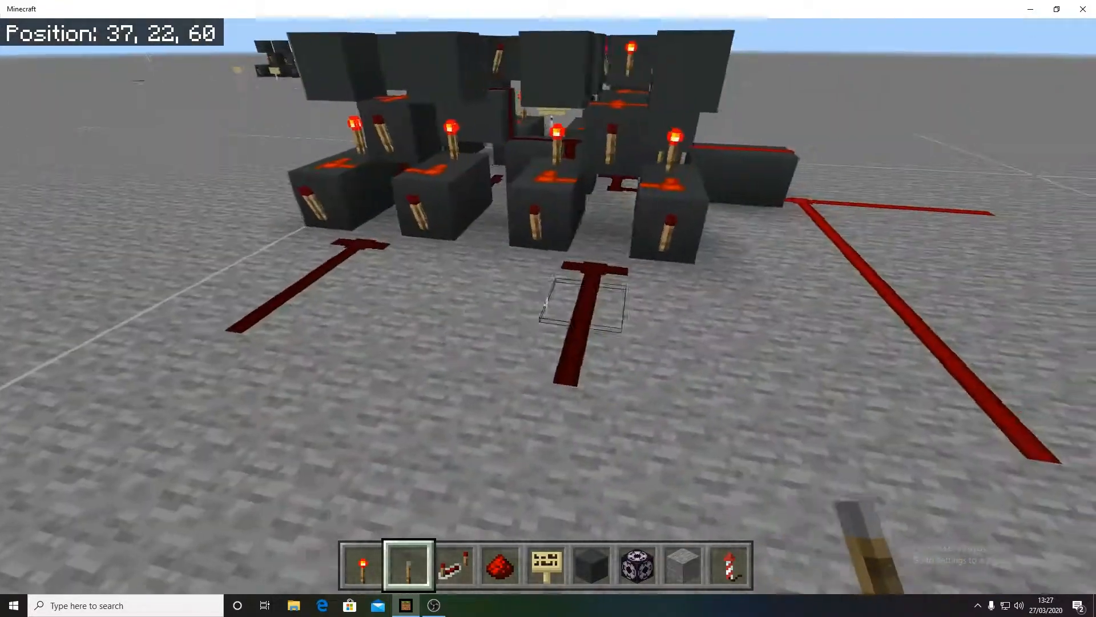